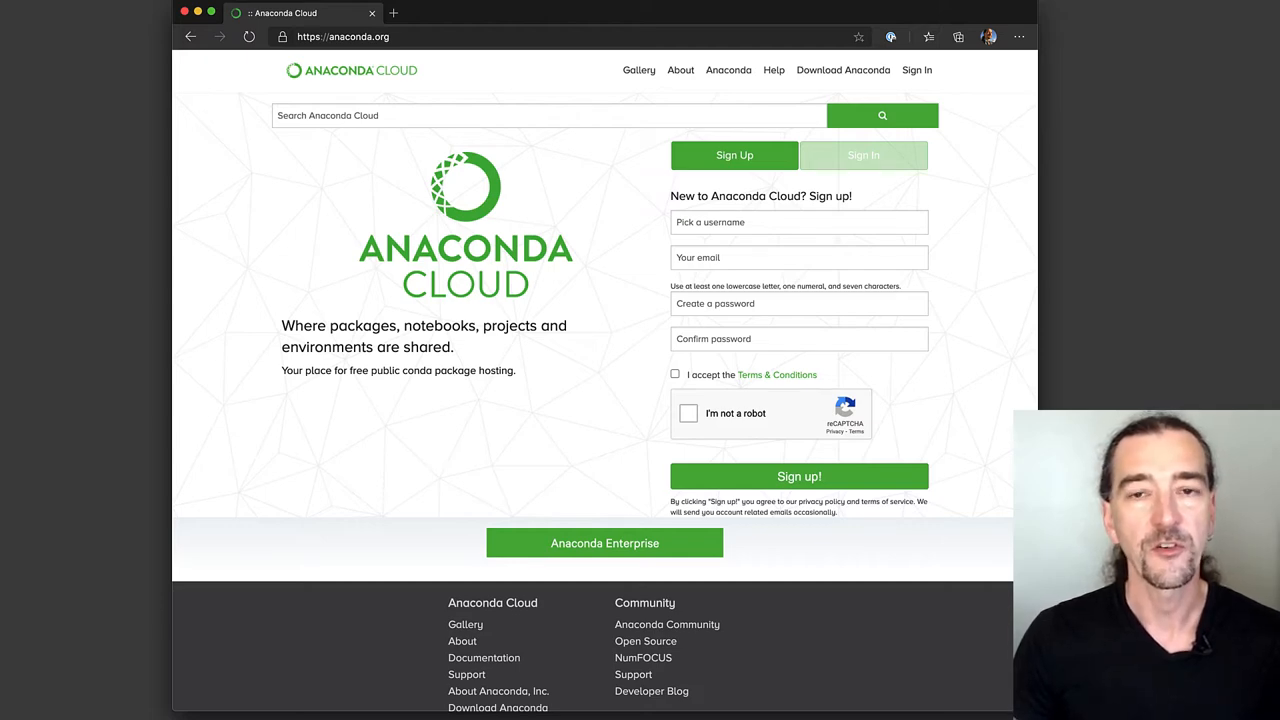
mouse_move(668, 624)
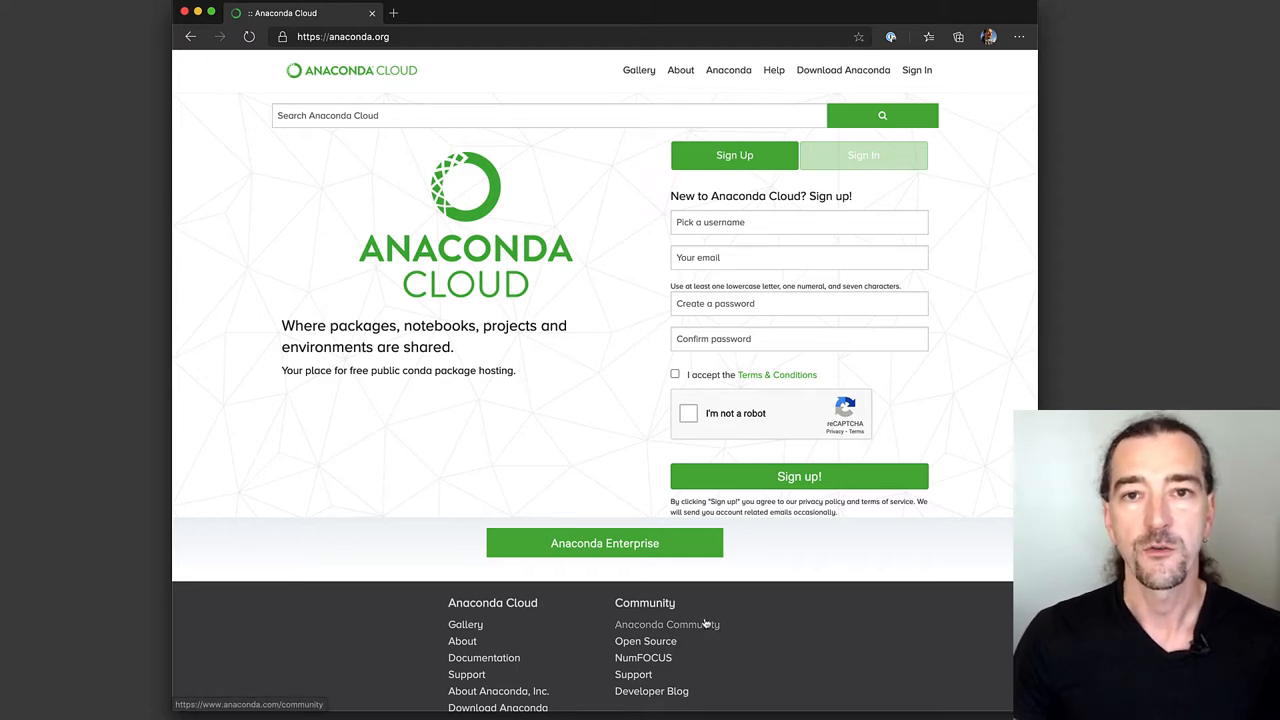
mouse_move(724, 624)
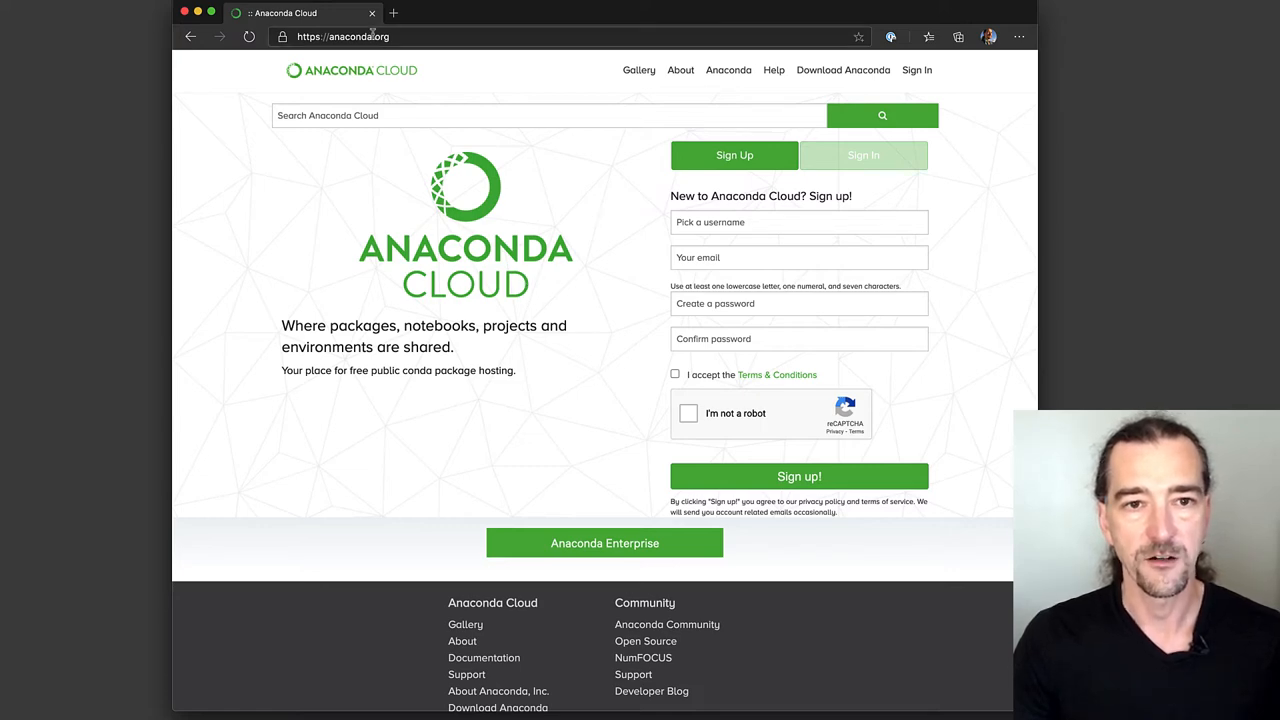
mouse_move(844, 70)
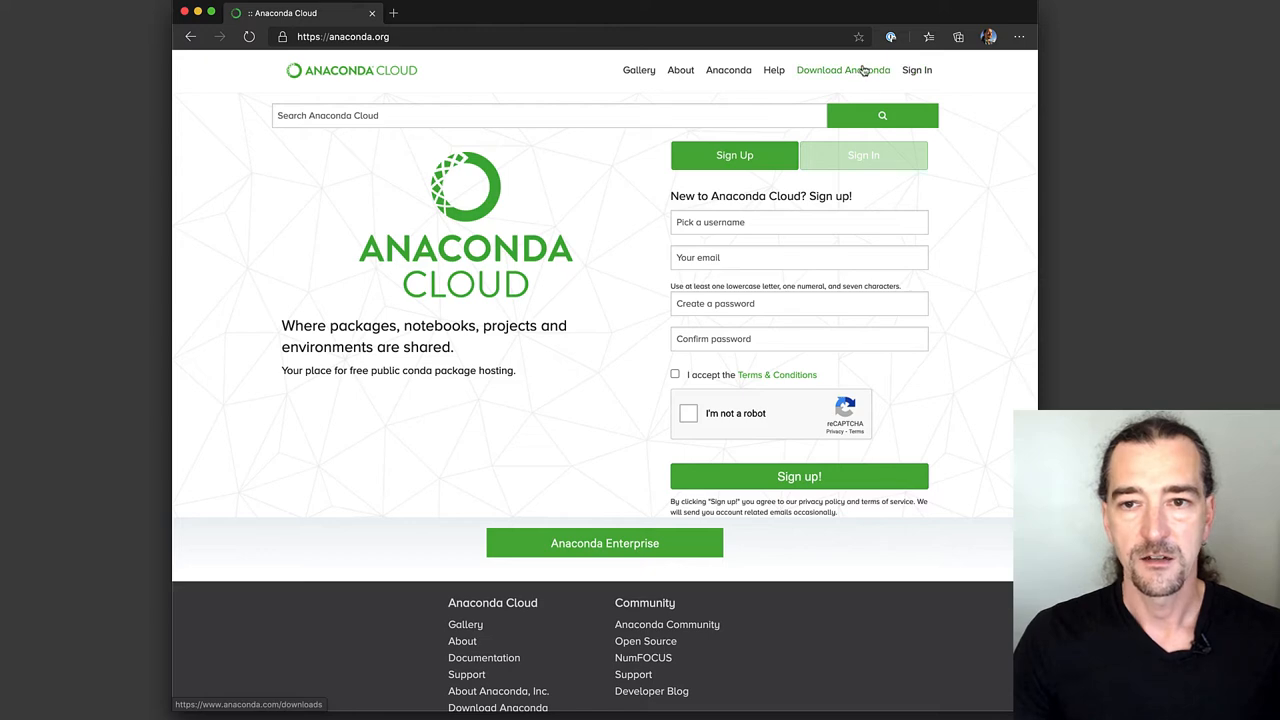
Download the macOS 64-bit graphical Anaconda installer from the Anaconda download page
left_click(842, 70)
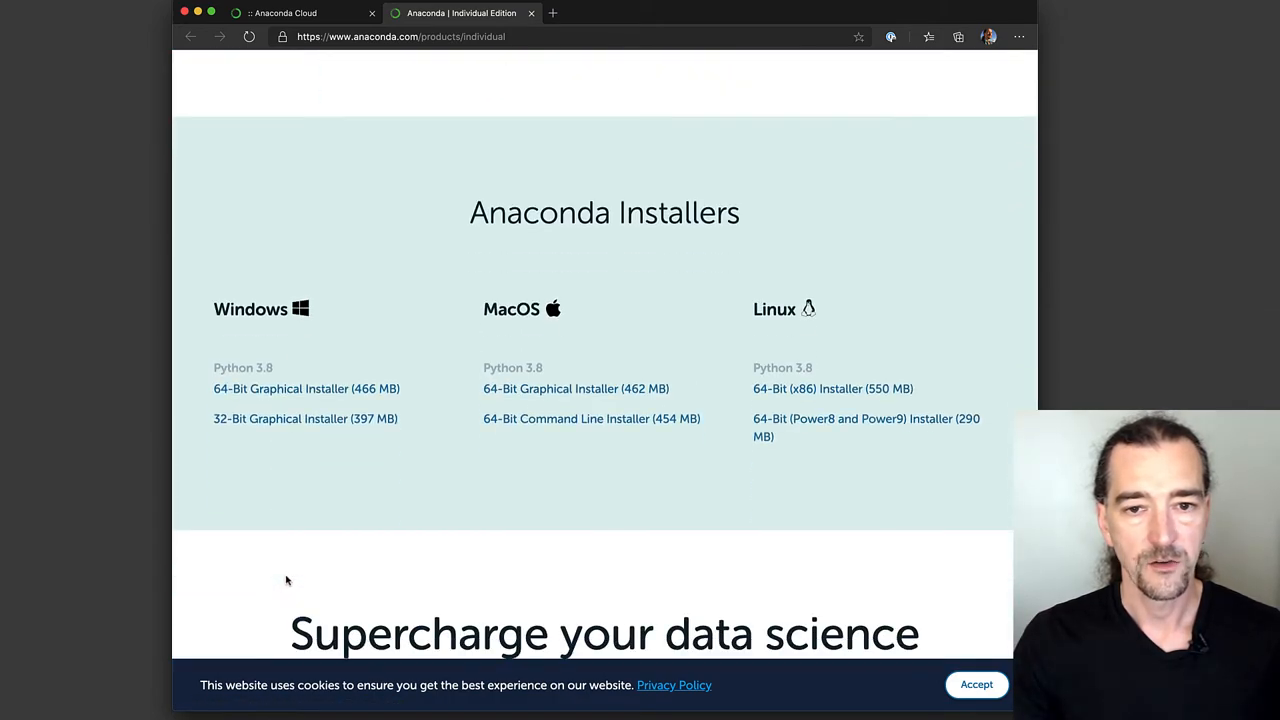
mouse_move(556, 384)
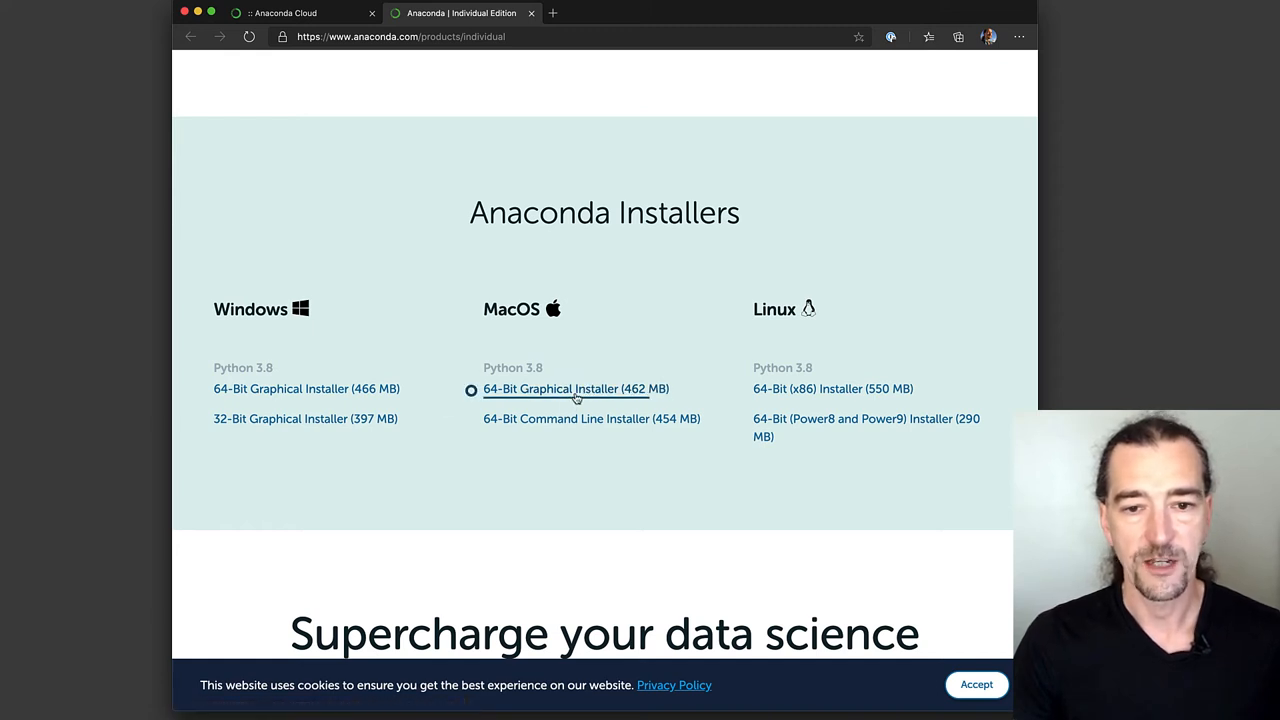
left_click(576, 388)
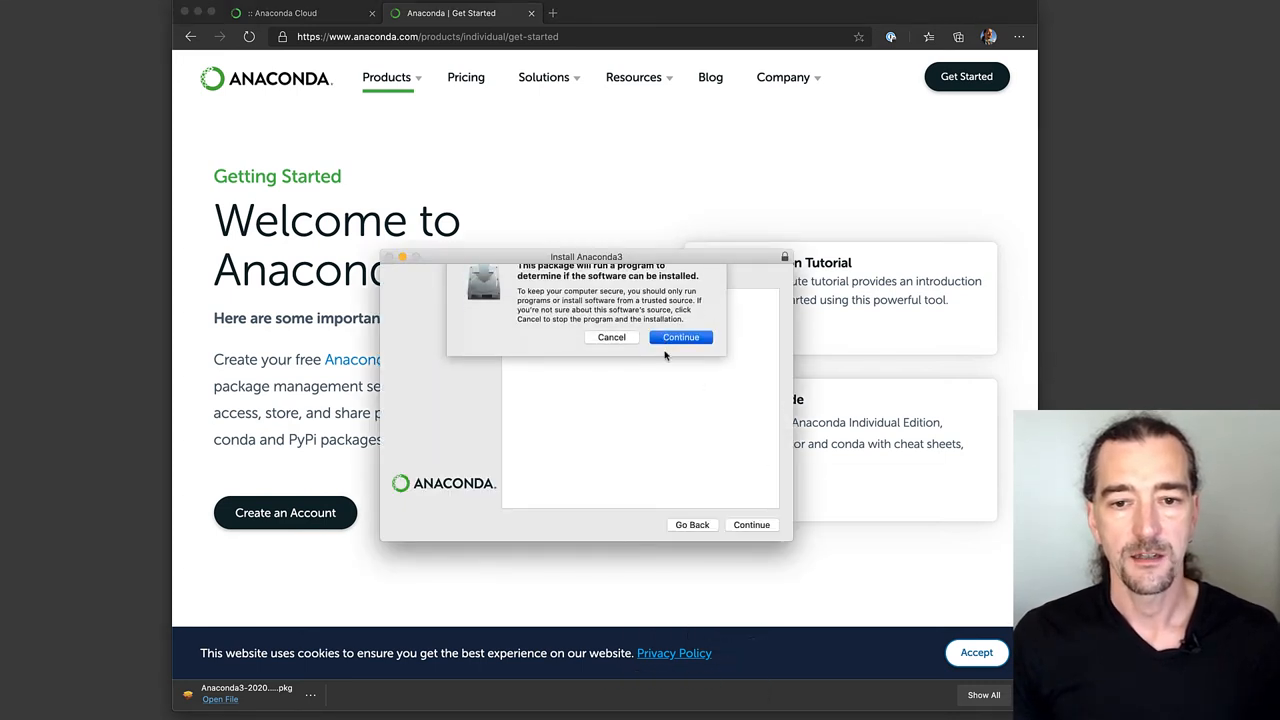
Allow the installer check, pass the introduction and license, and choose installation for this user only
left_click(680, 336)
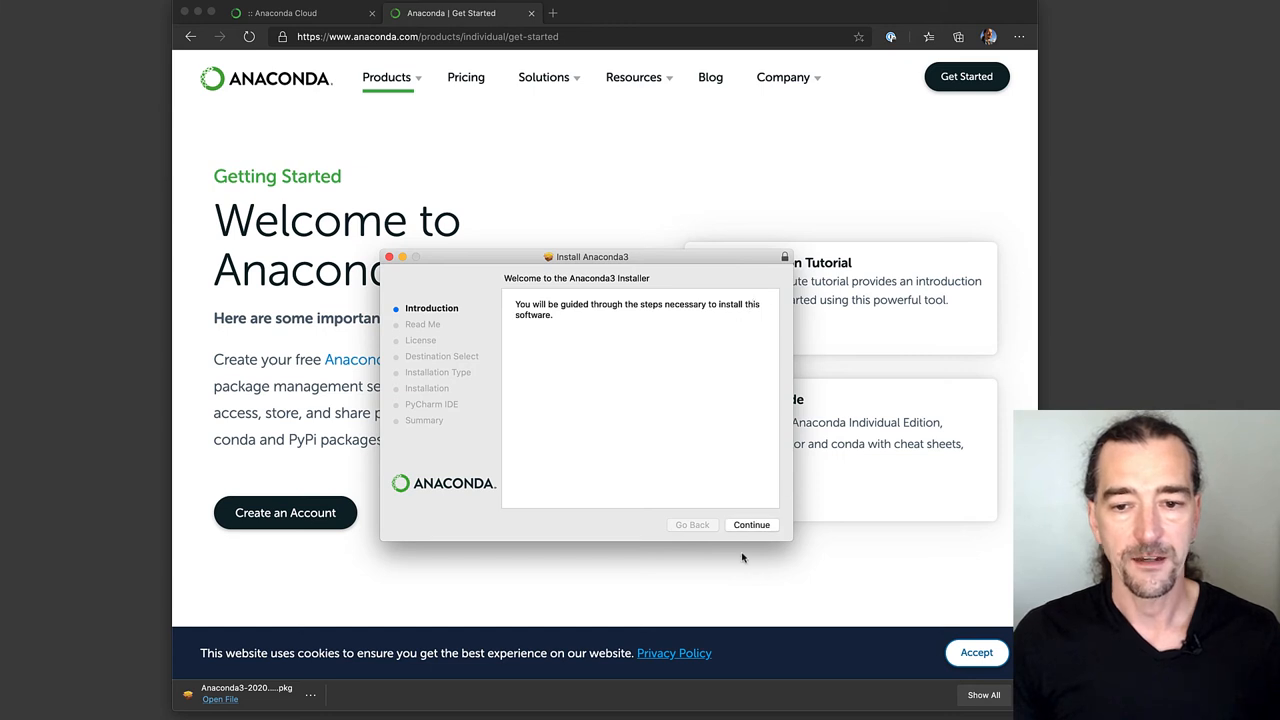
left_click(752, 524)
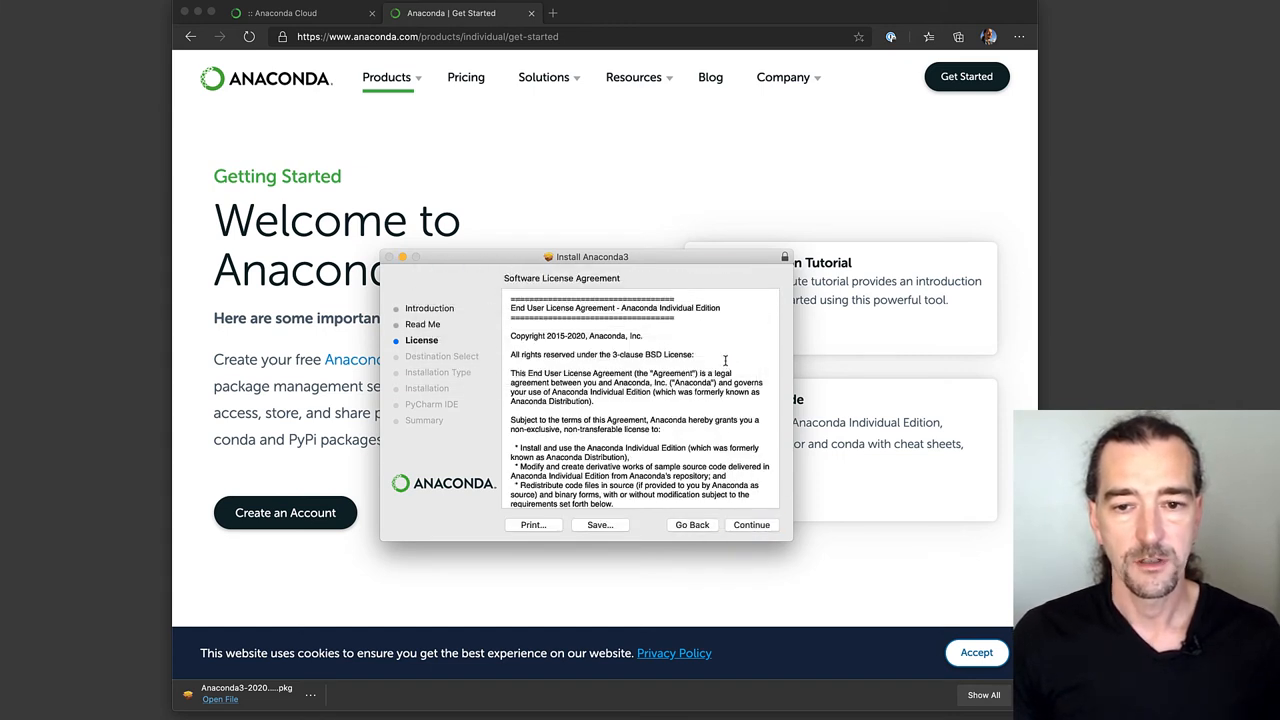
left_click(752, 524)
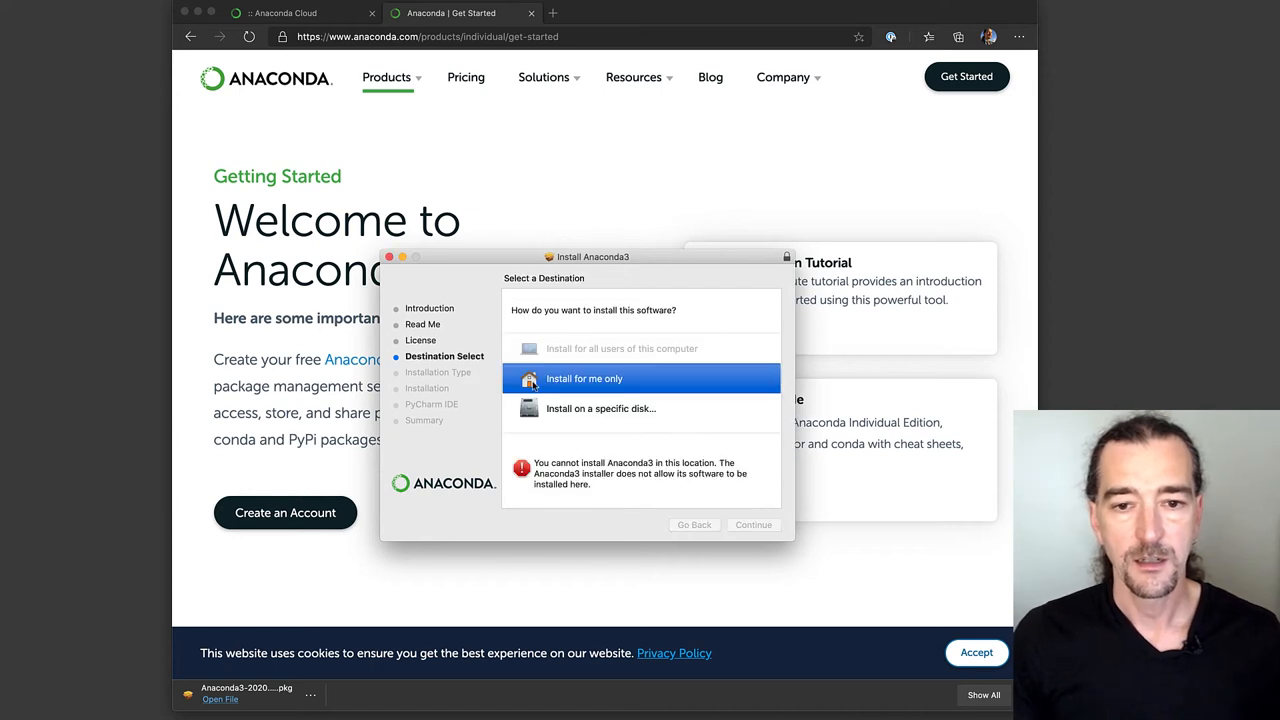
mouse_move(612, 380)
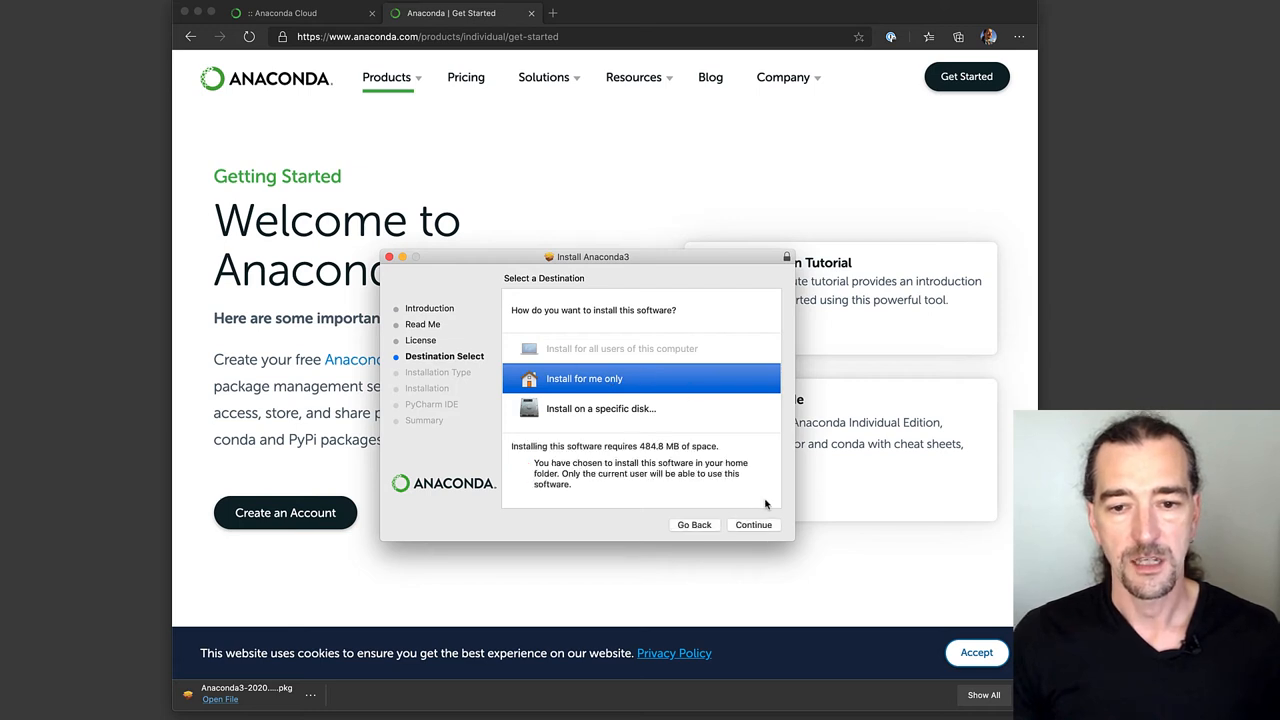
mouse_move(700, 434)
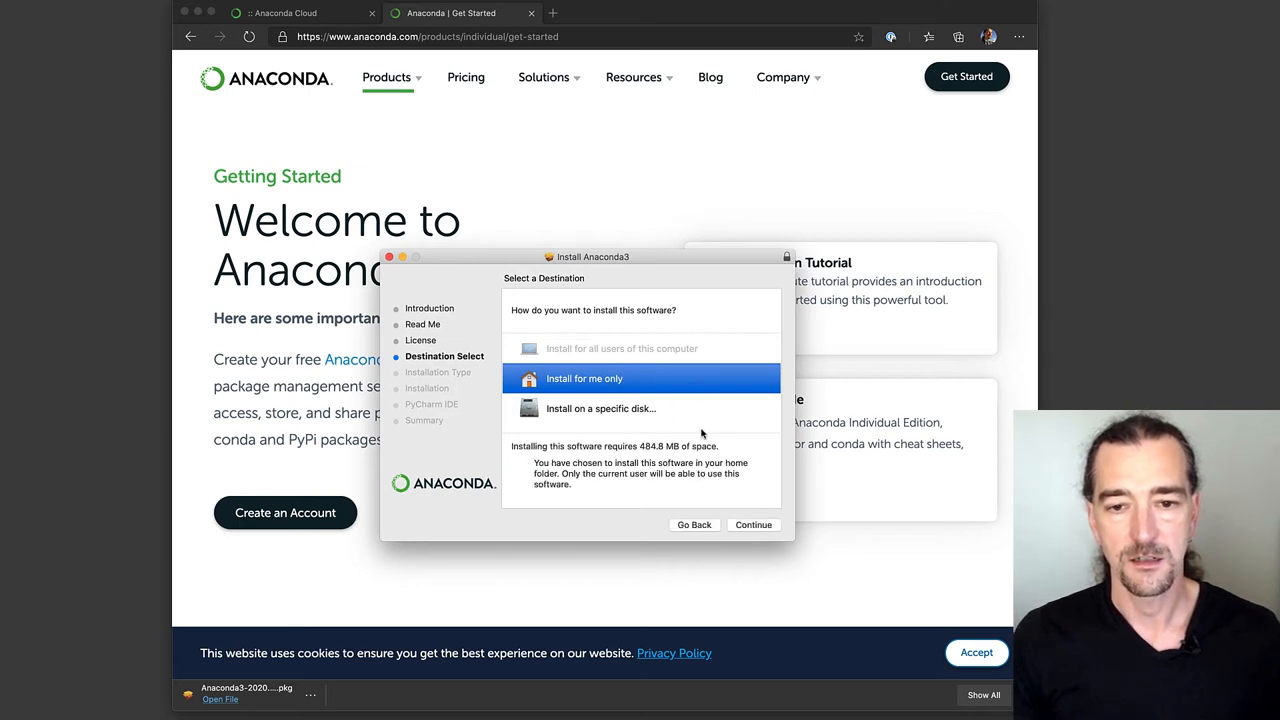
left_click(752, 524)
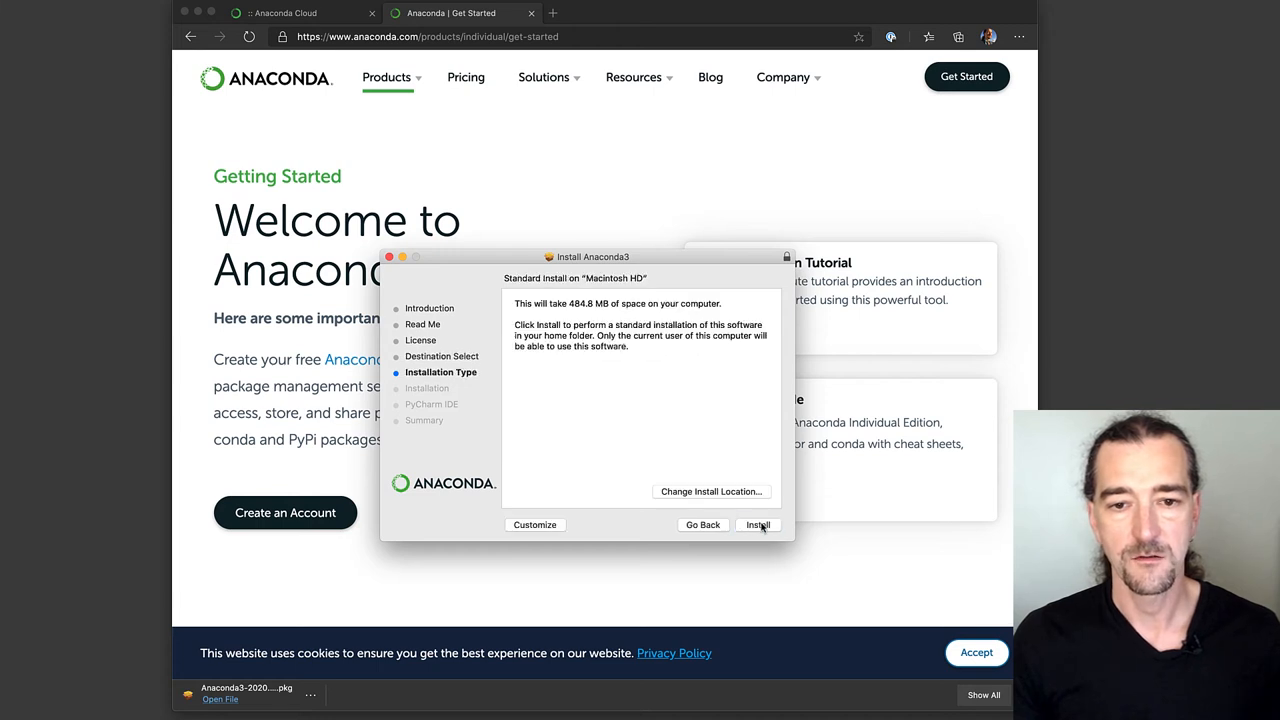
Run the standard Anaconda installation, skip the PyCharm promotion and close the installer
left_click(756, 524)
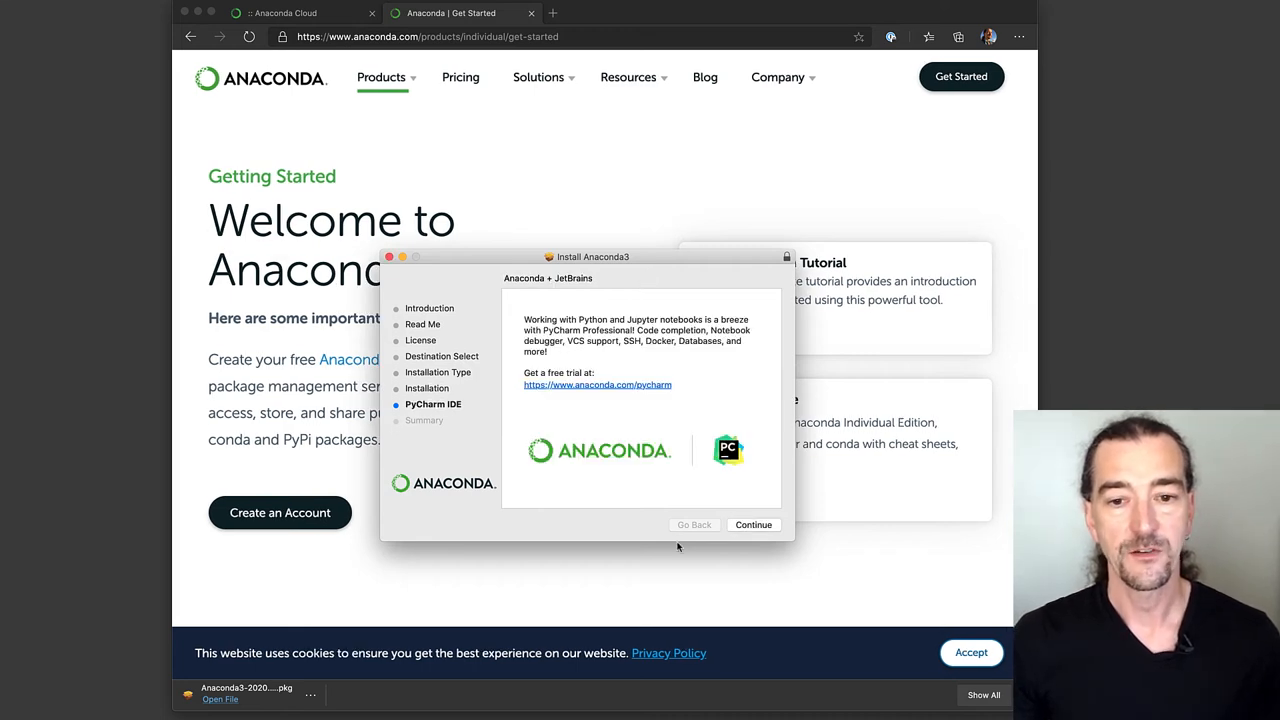
left_click(752, 524)
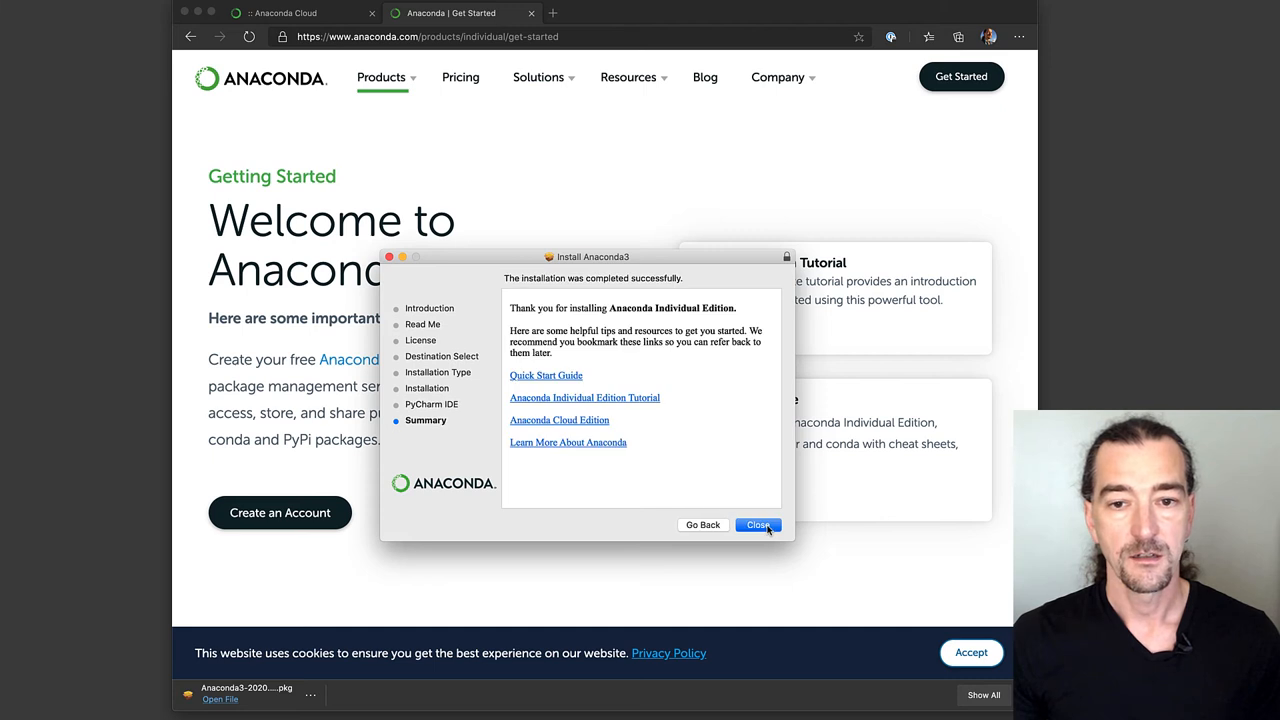
left_click(758, 524)
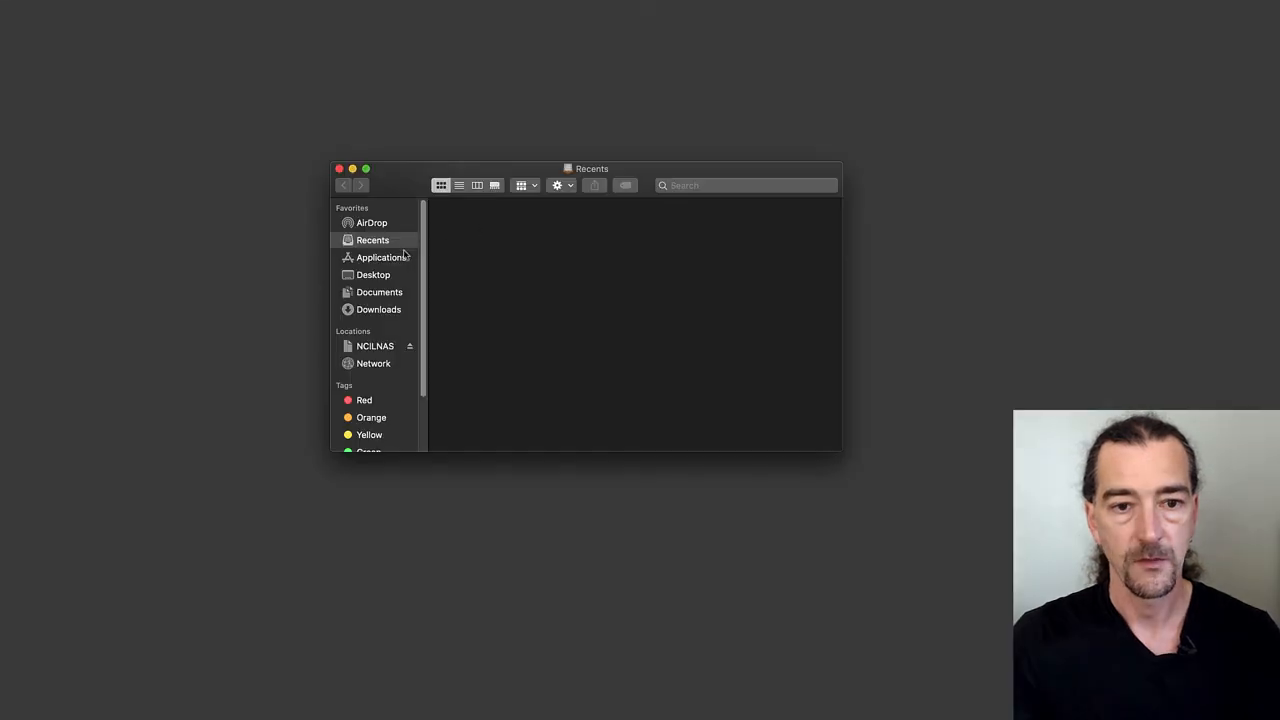
Launch Anaconda Navigator from Finder's Applications folder
left_click(380, 256)
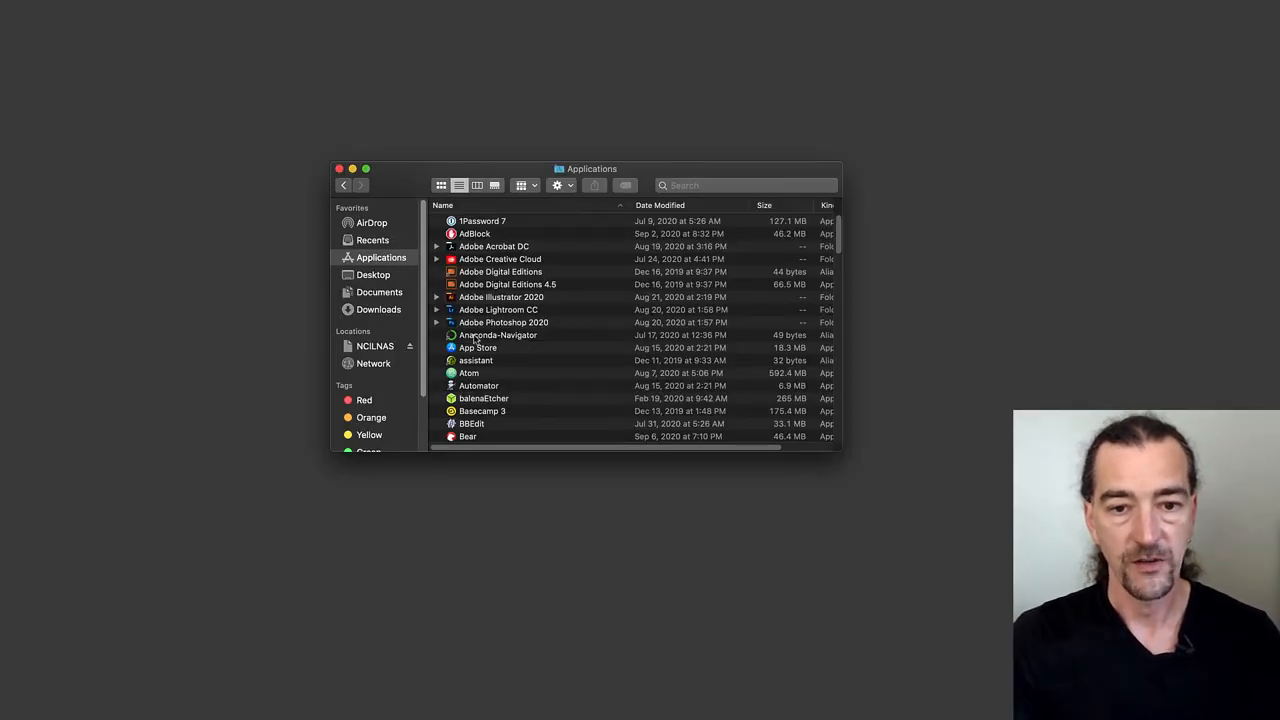
left_click(498, 336)
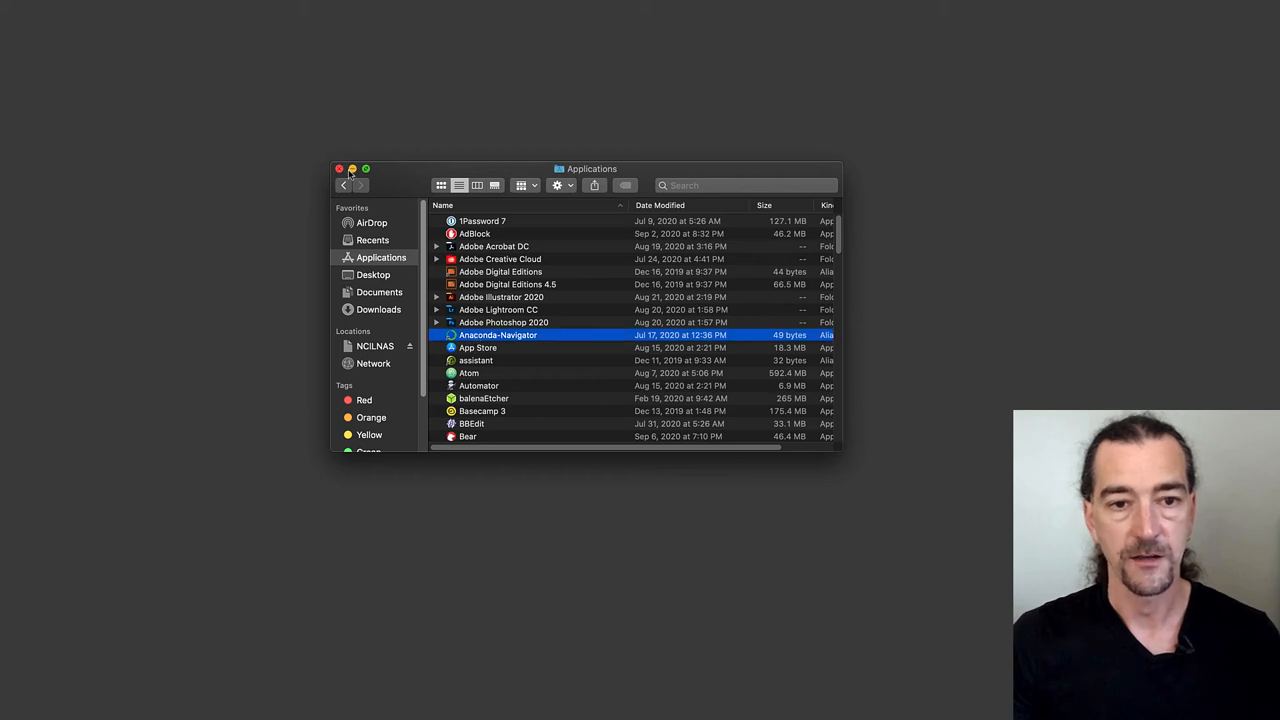
double_click(500, 336)
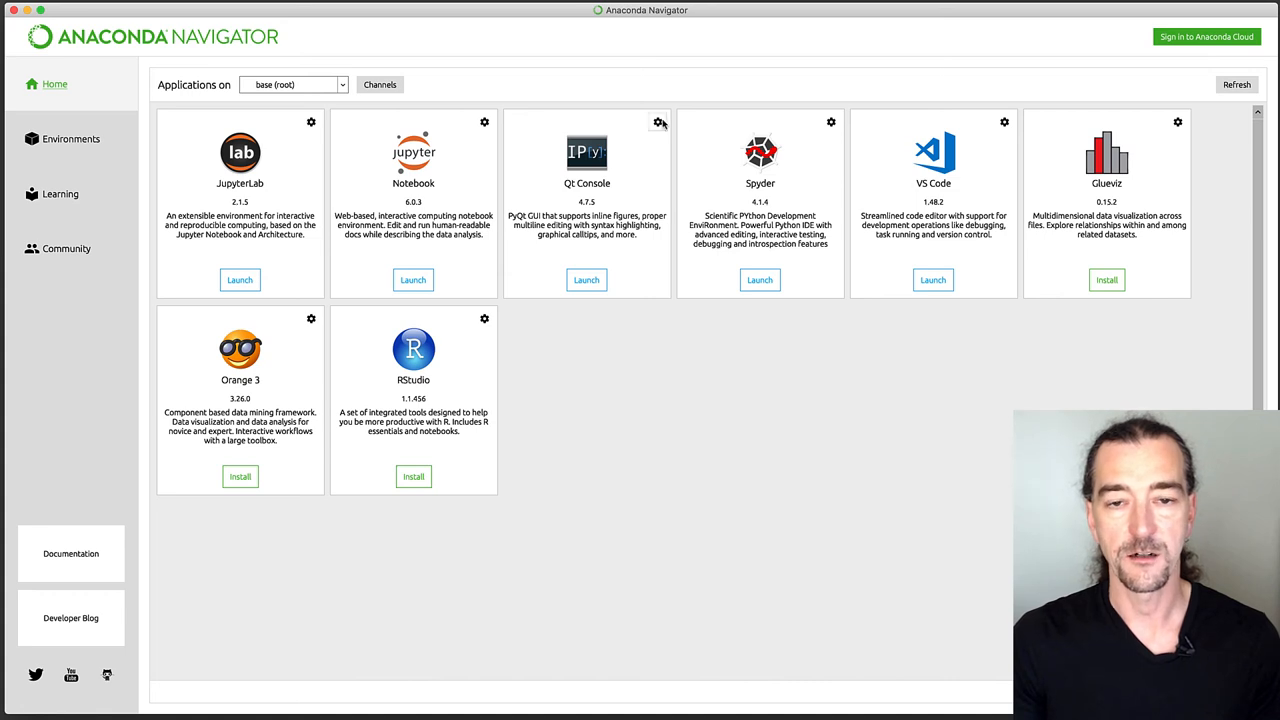
mouse_move(284, 156)
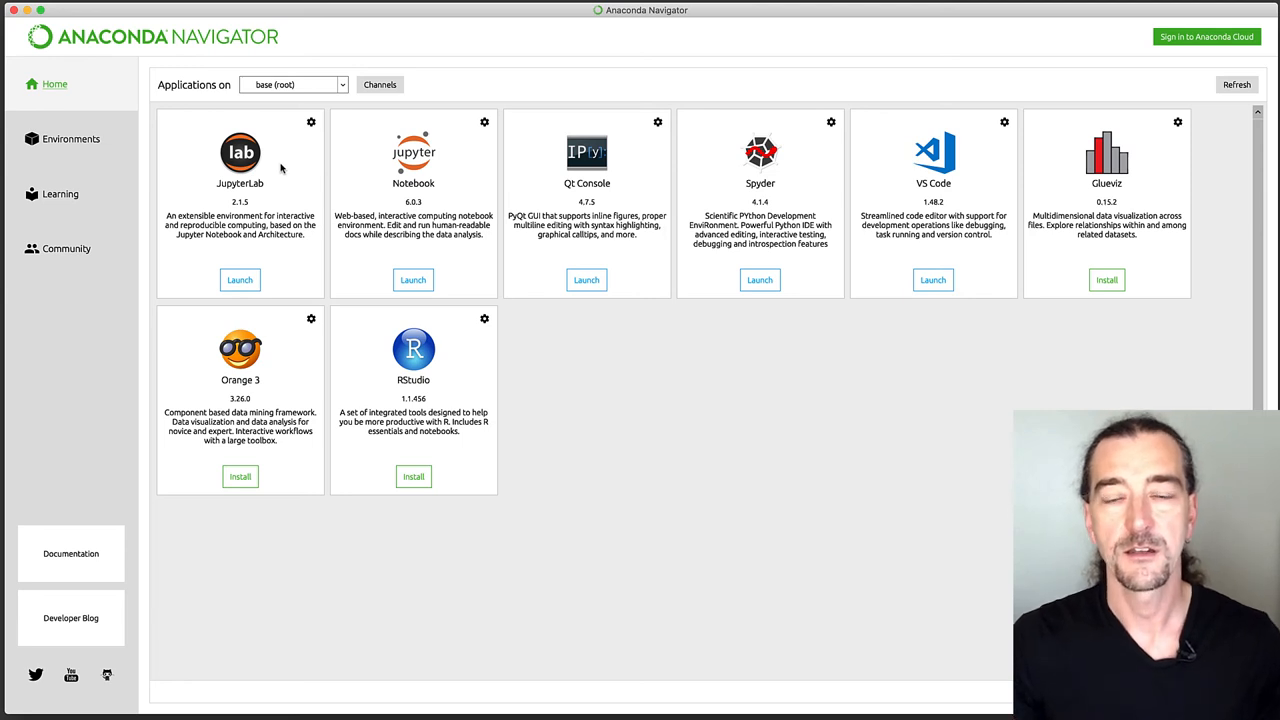
mouse_move(396, 374)
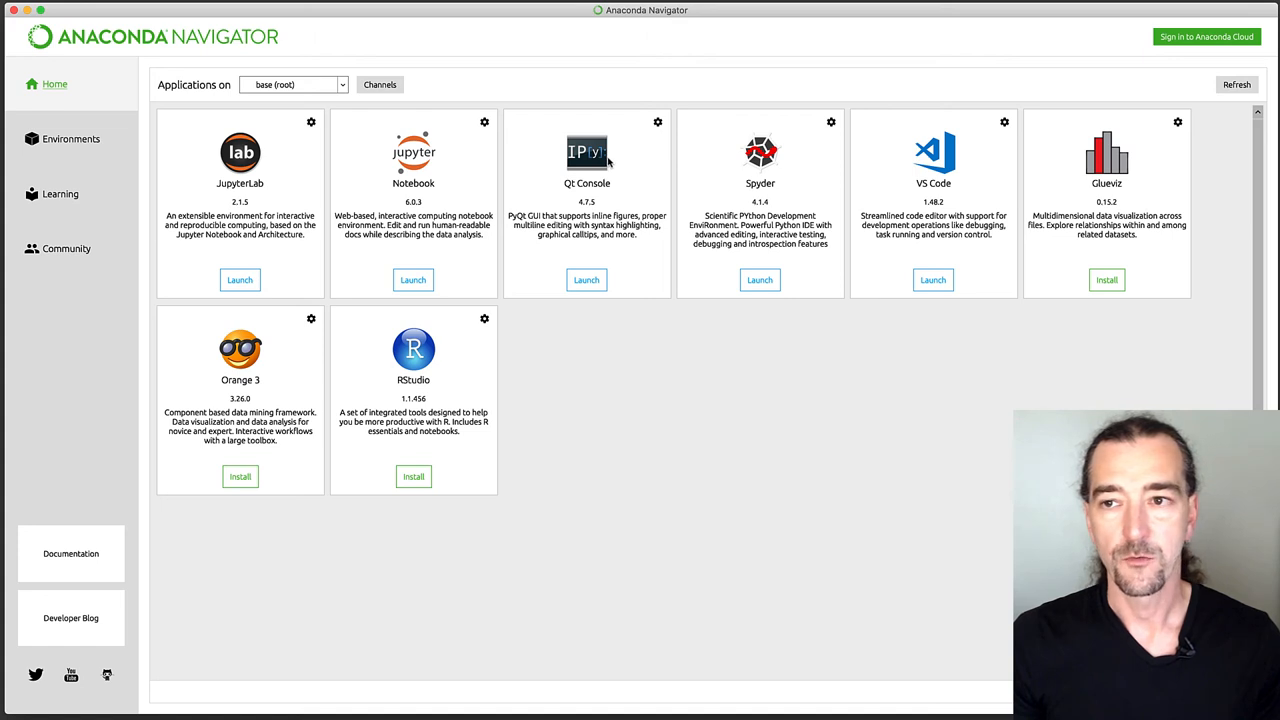
mouse_move(472, 212)
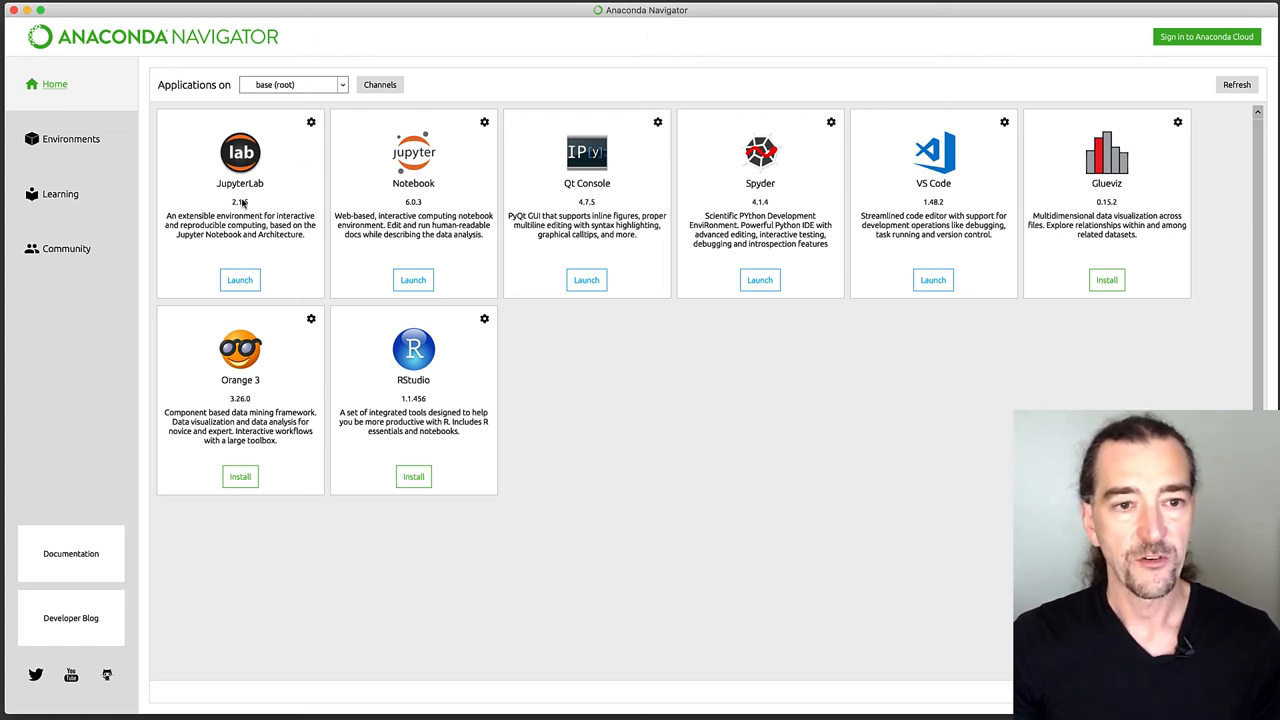
mouse_move(240, 280)
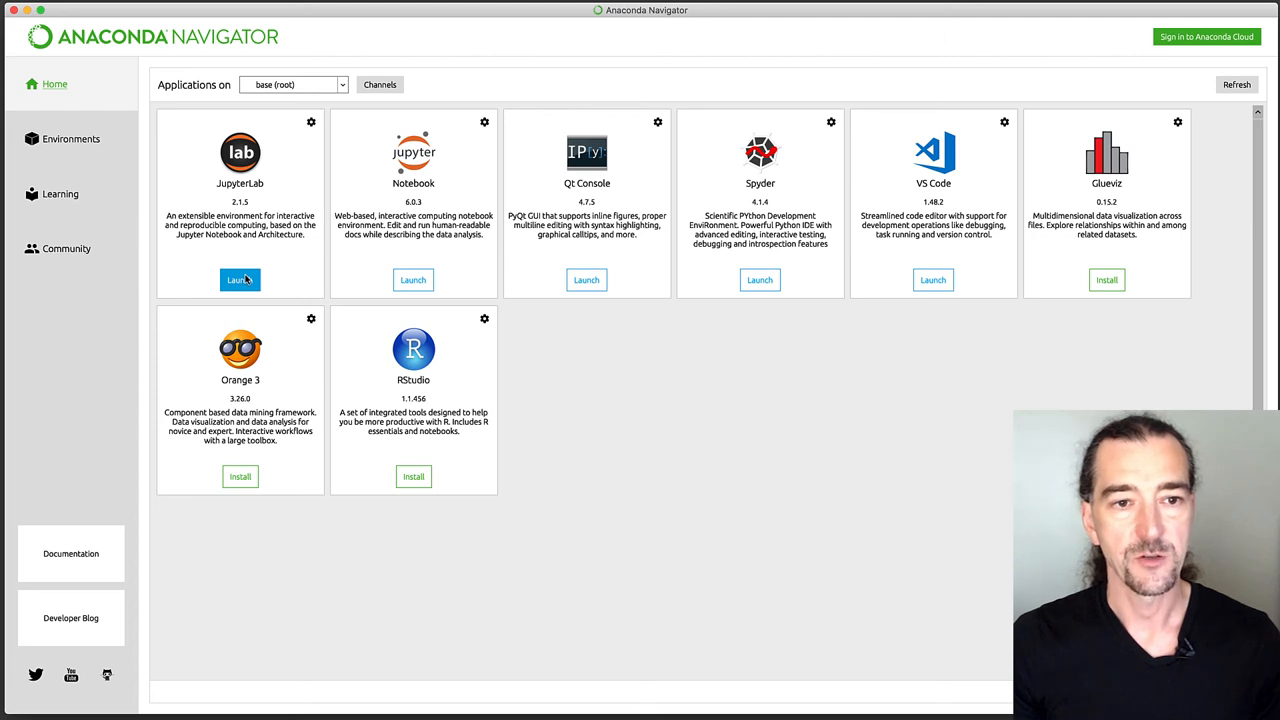
Launch JupyterLab from the Navigator Home page in the base environment
left_click(240, 280)
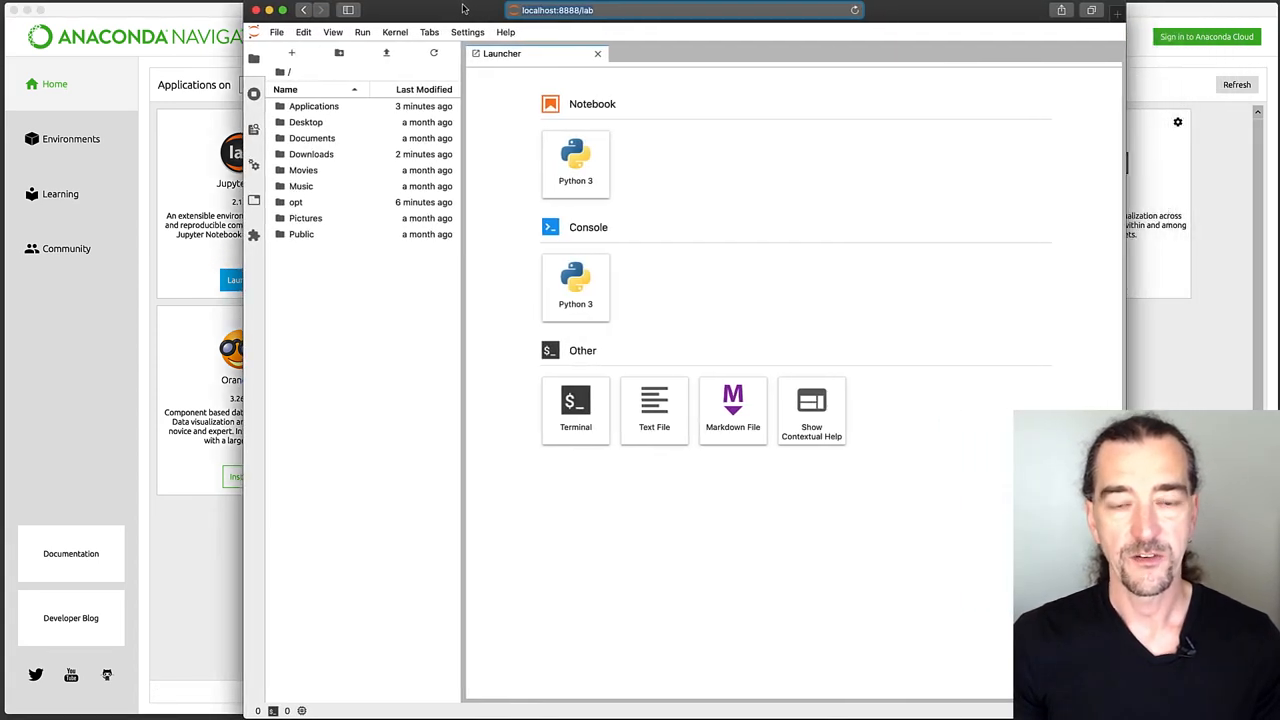
mouse_move(782, 272)
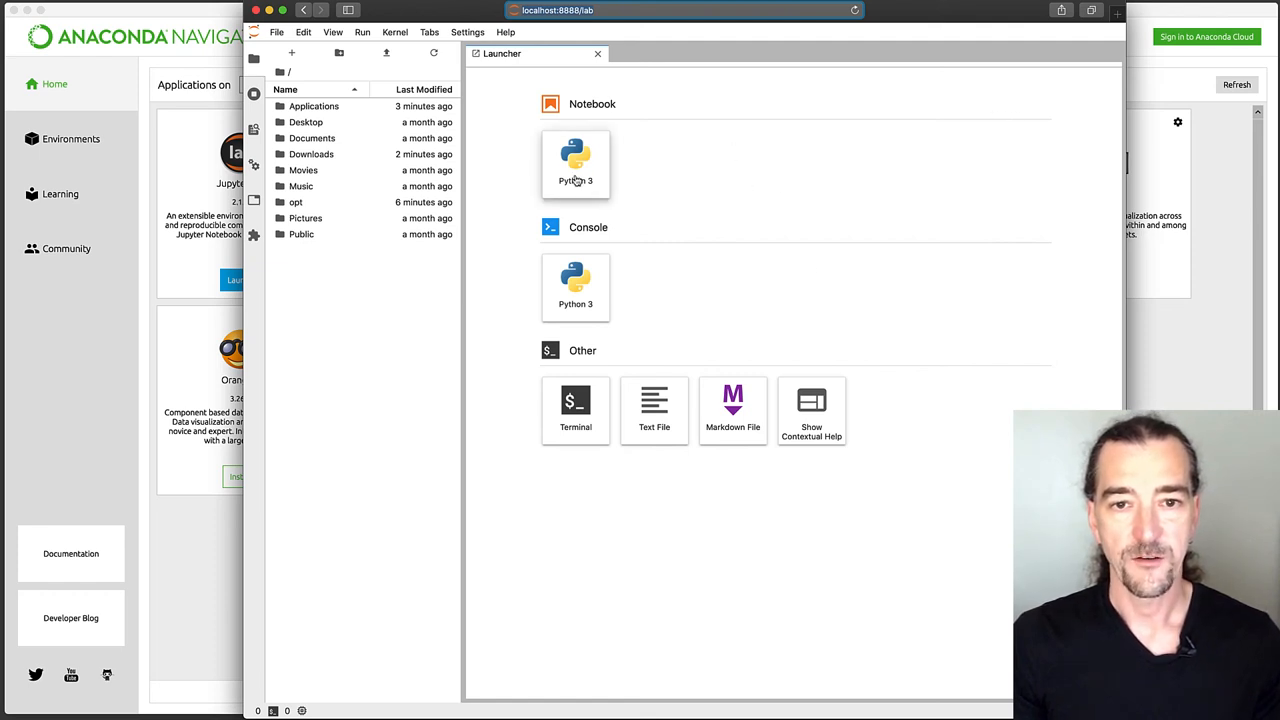
mouse_move(576, 164)
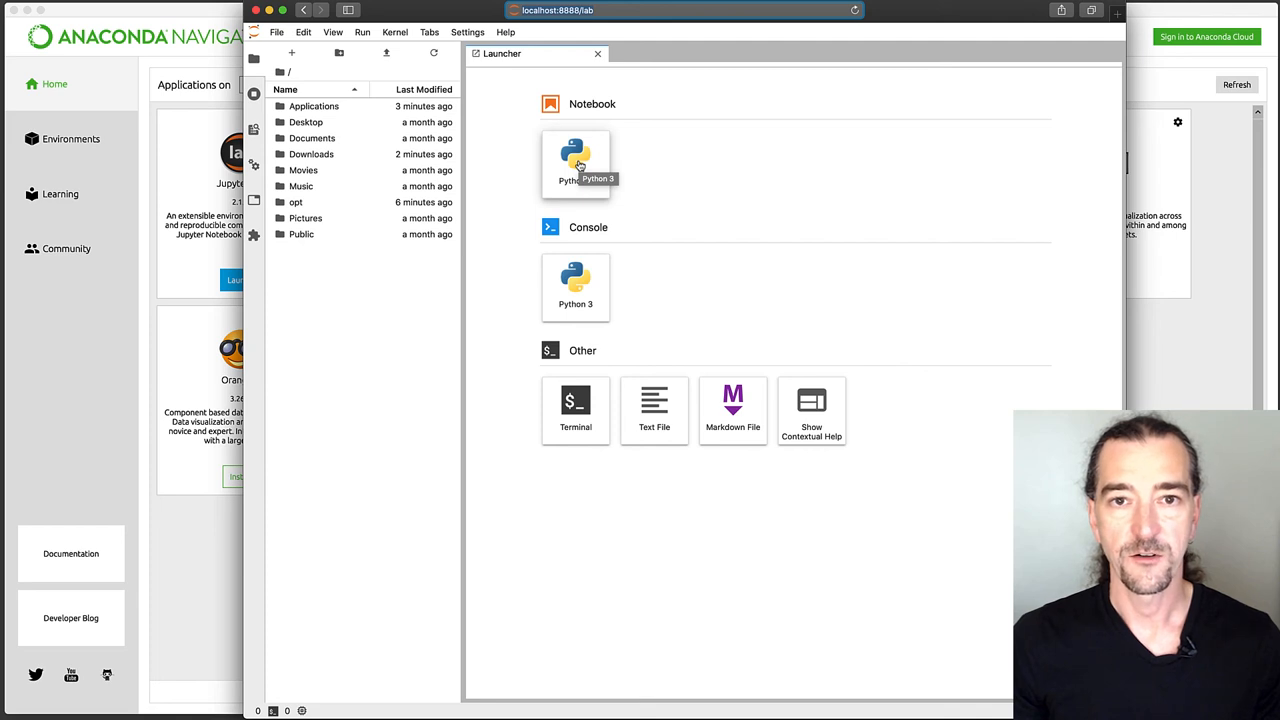
mouse_move(716, 148)
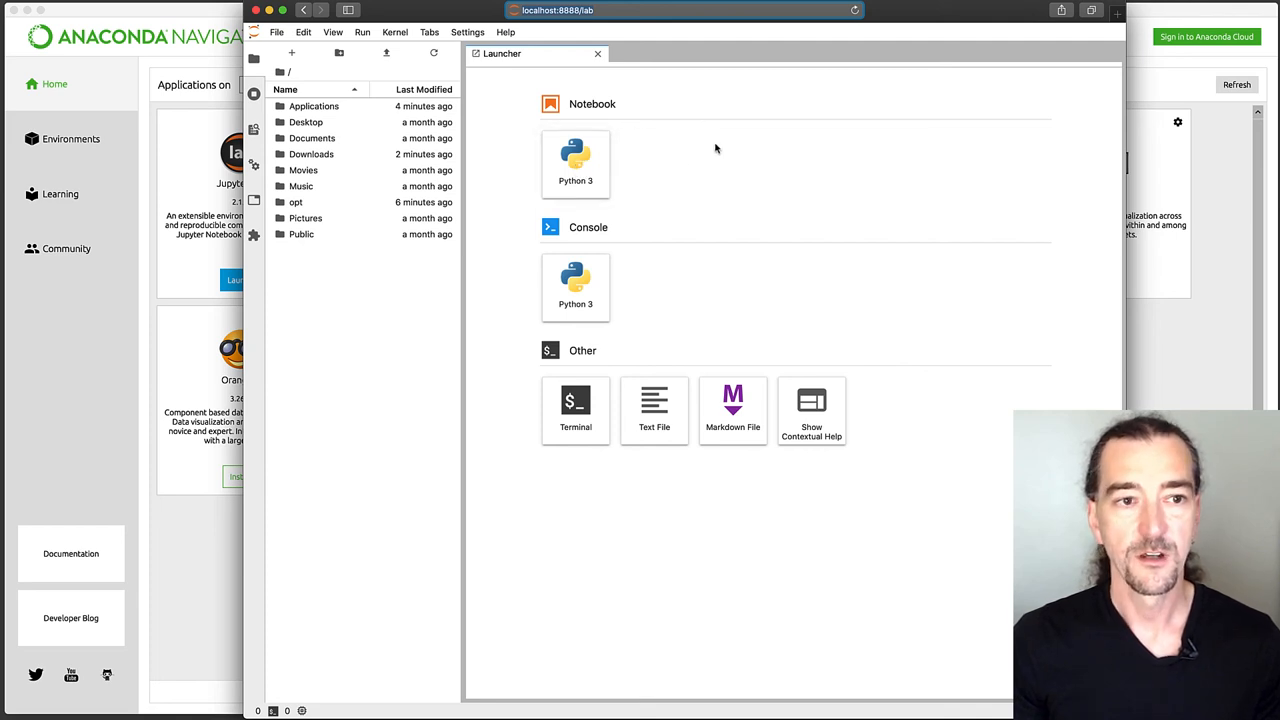
mouse_move(730, 246)
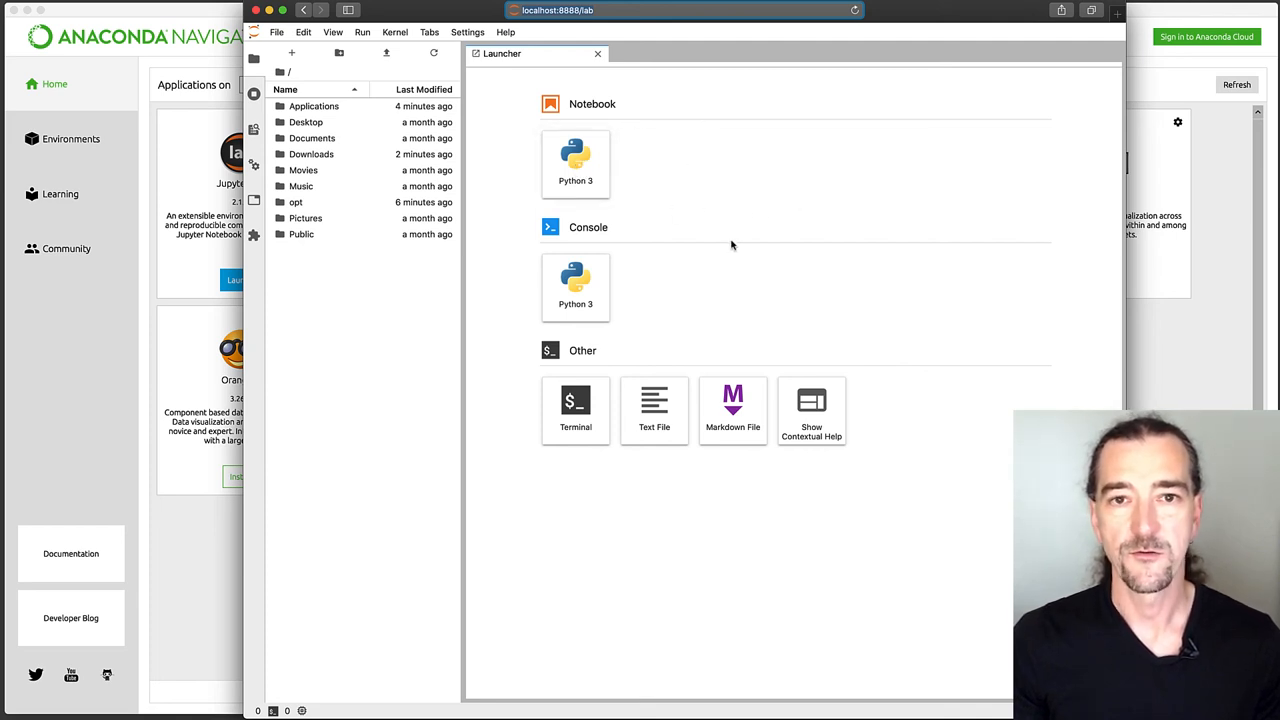
mouse_move(694, 300)
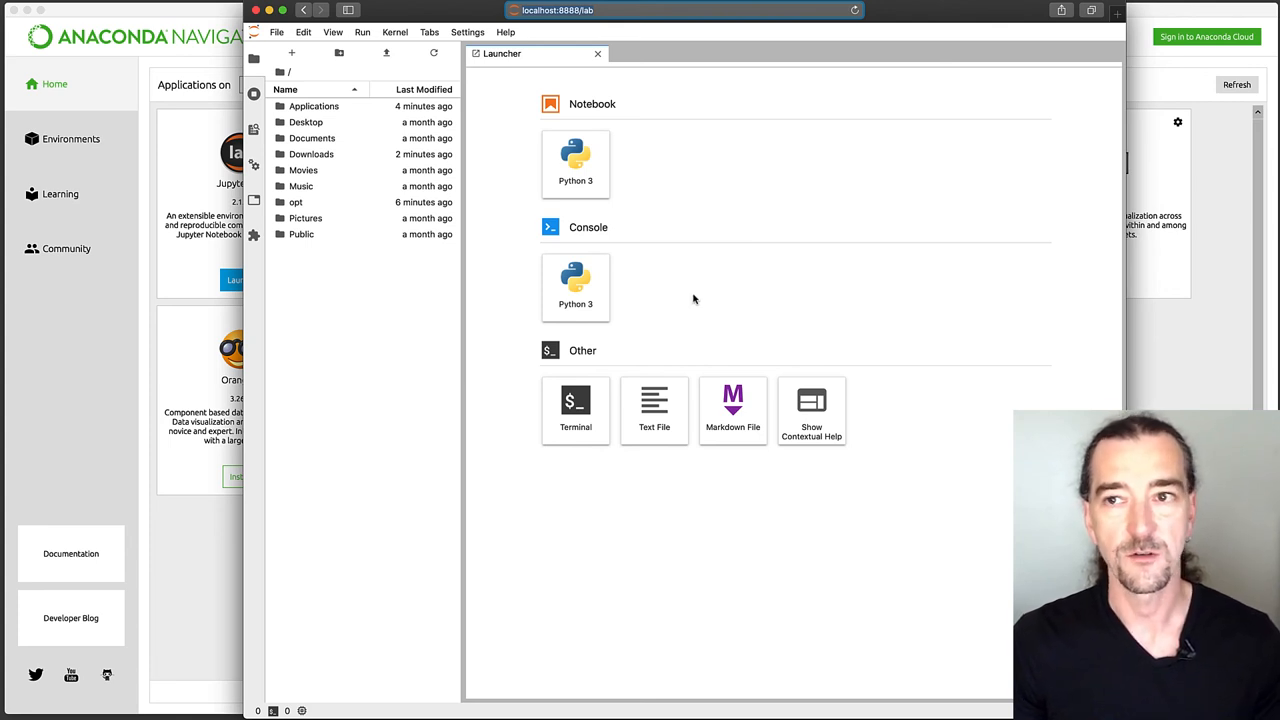
mouse_move(696, 294)
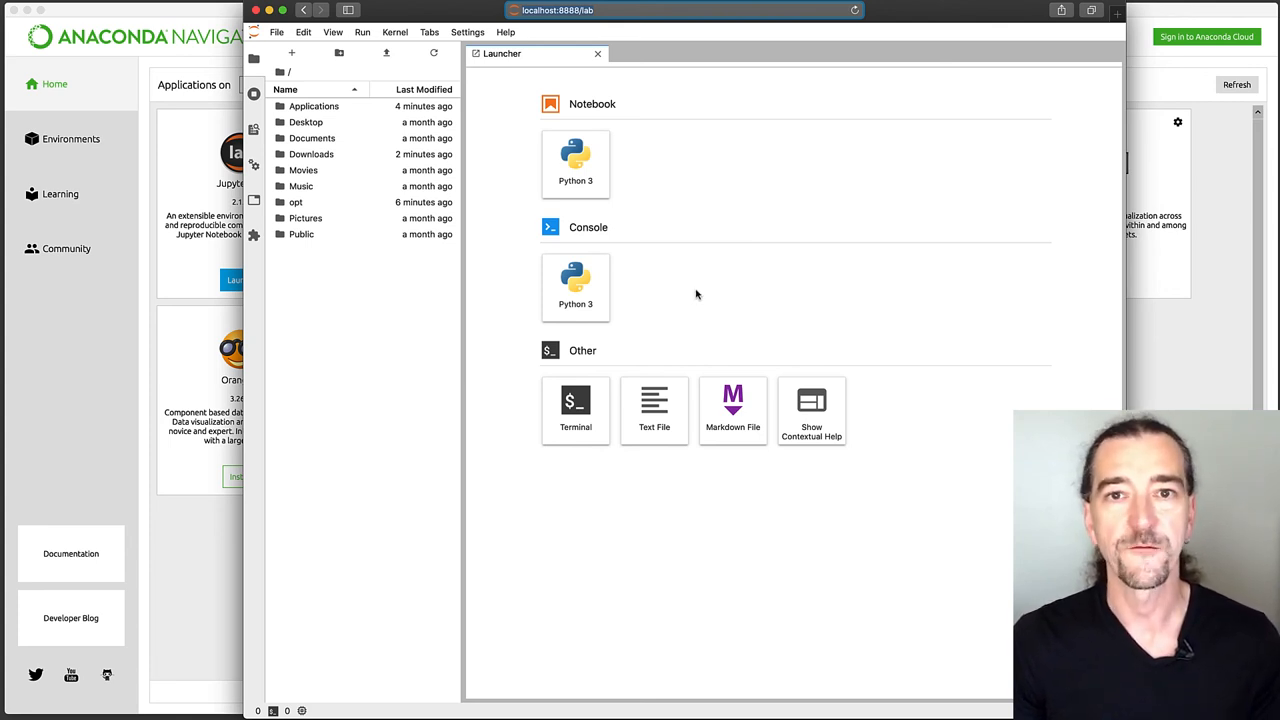
mouse_move(676, 174)
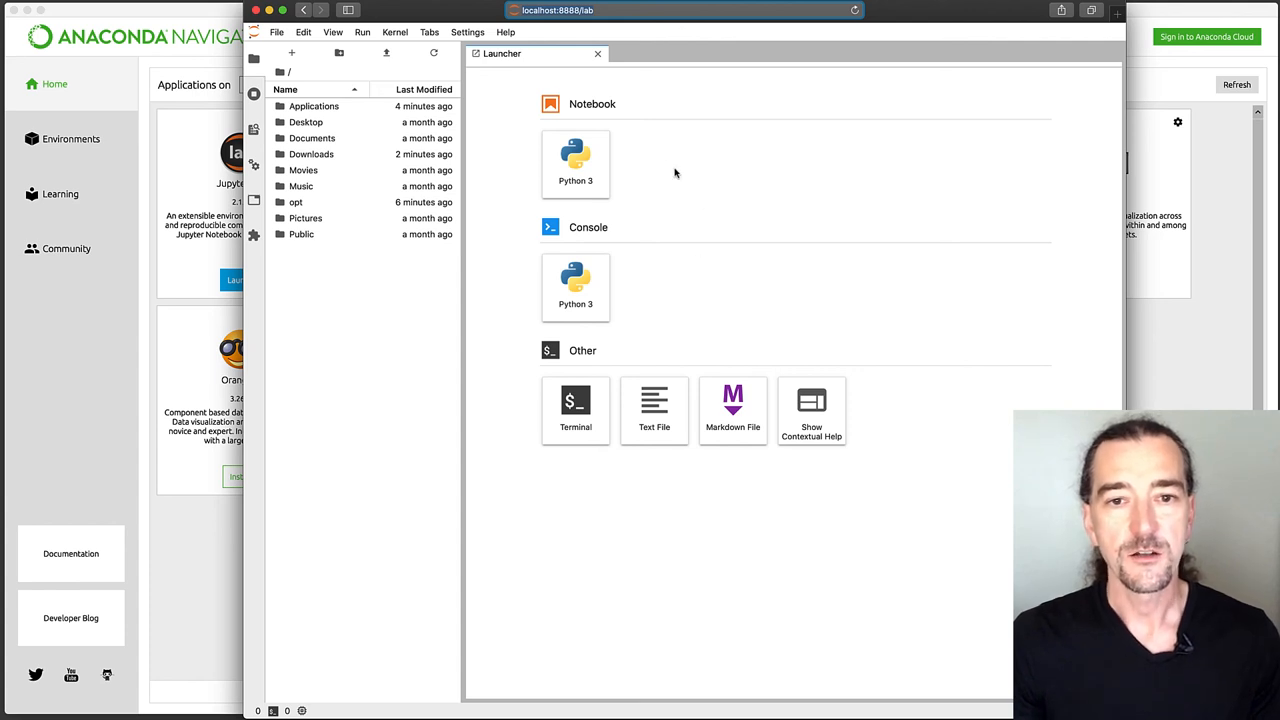
Create a Python 3 notebook running 'import numpy' and print('hello world!') cells
left_click(576, 164)
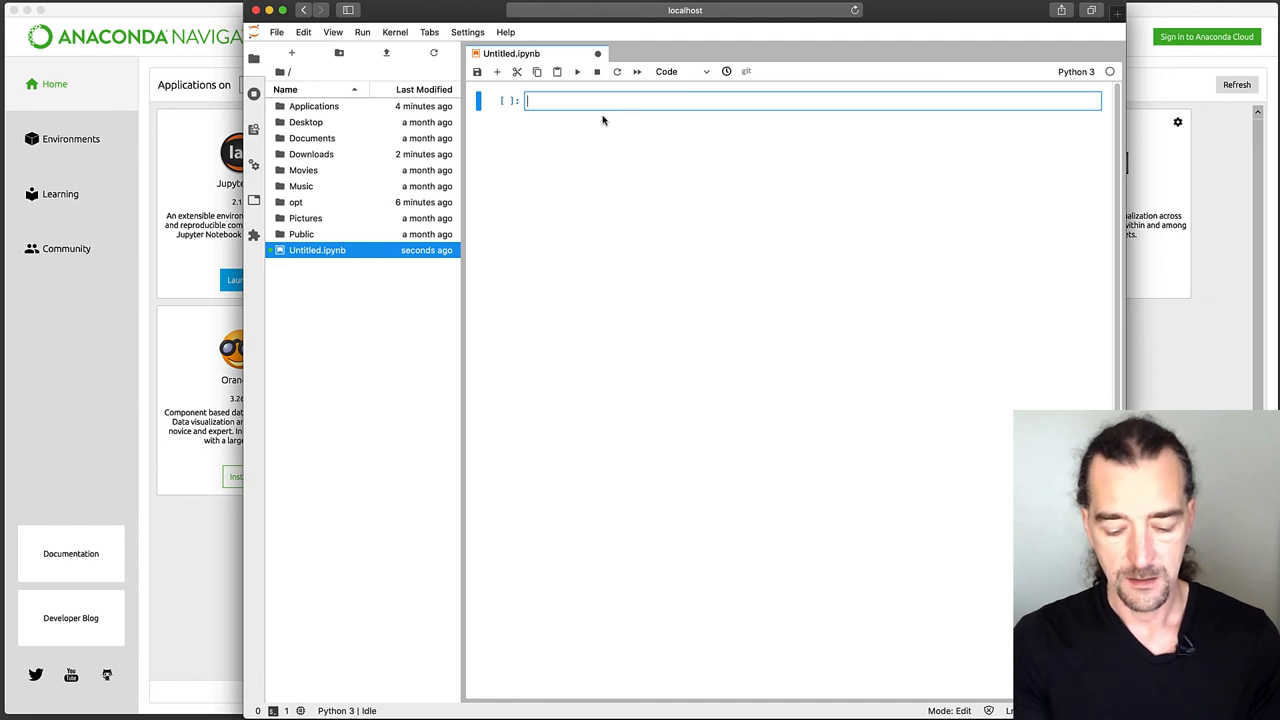
type("import numpy")
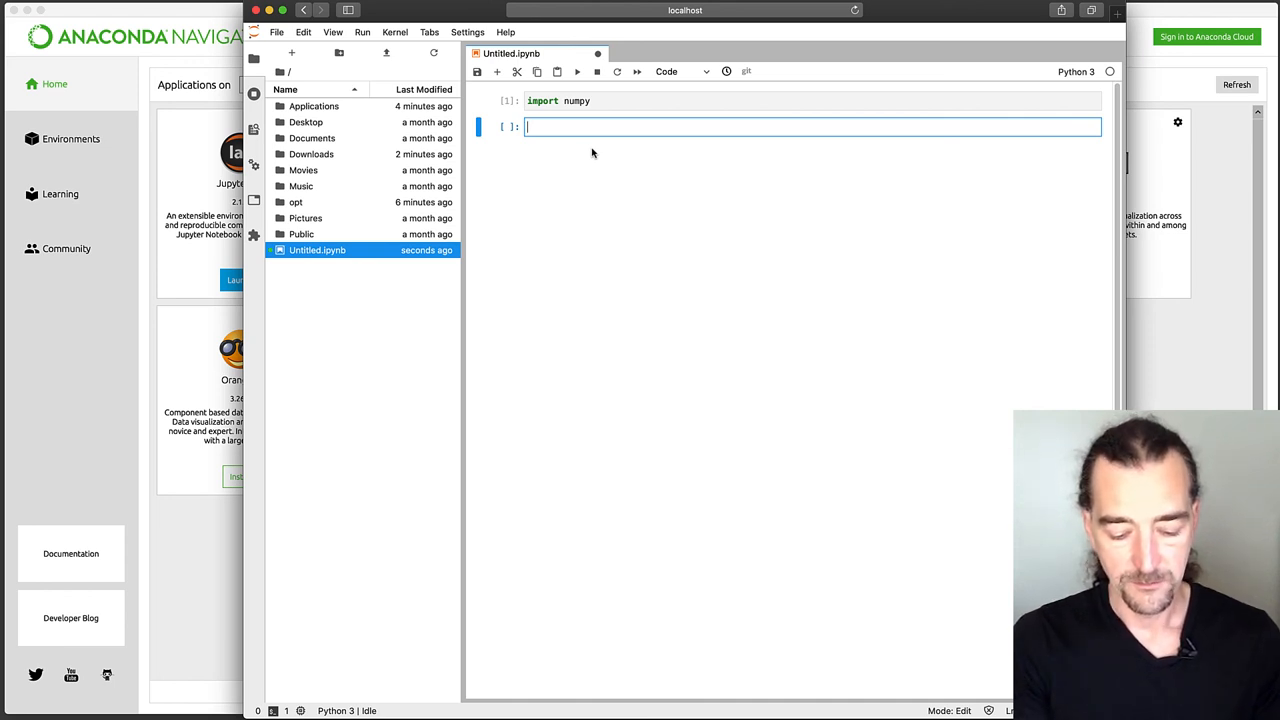
type("print('')")
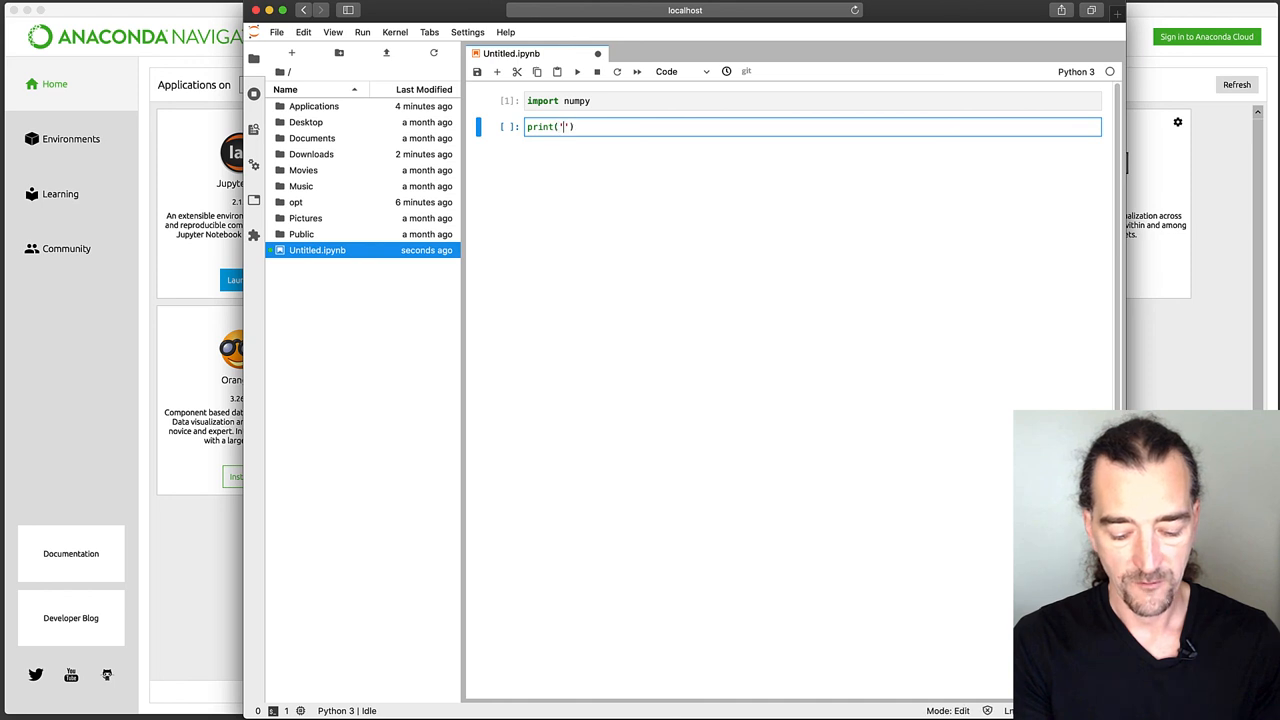
type("hello worl")
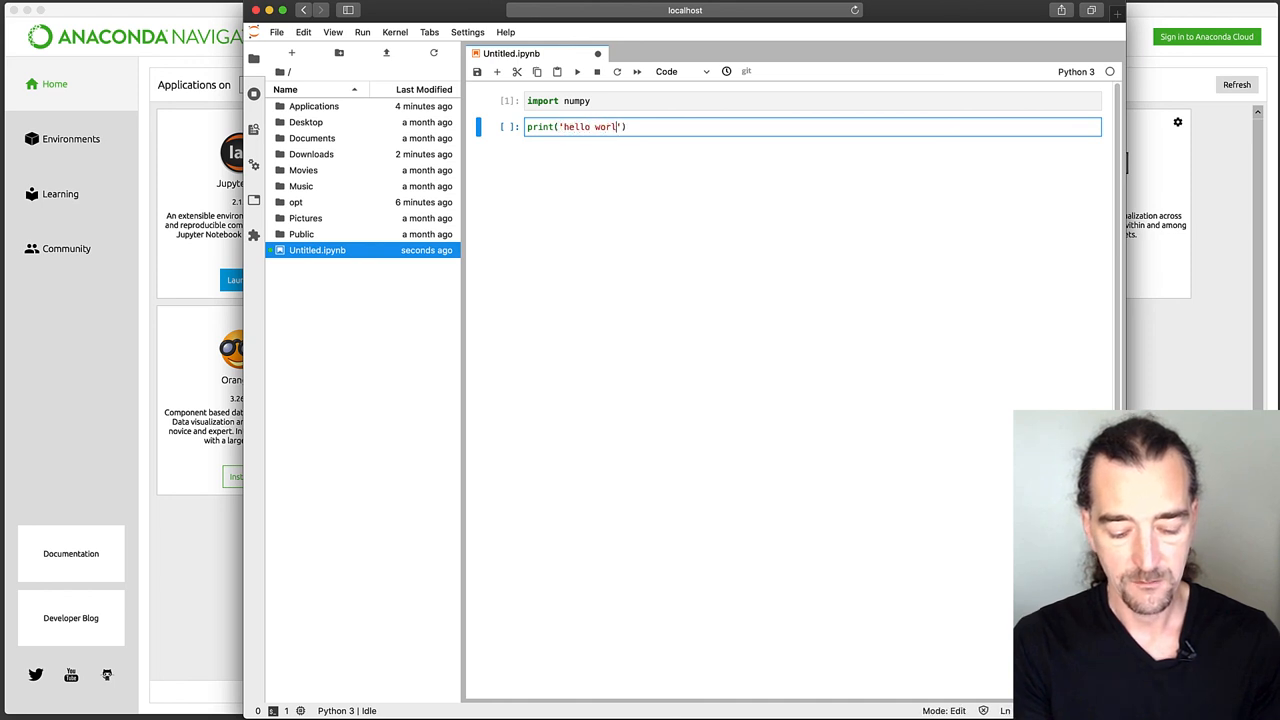
type("d!")
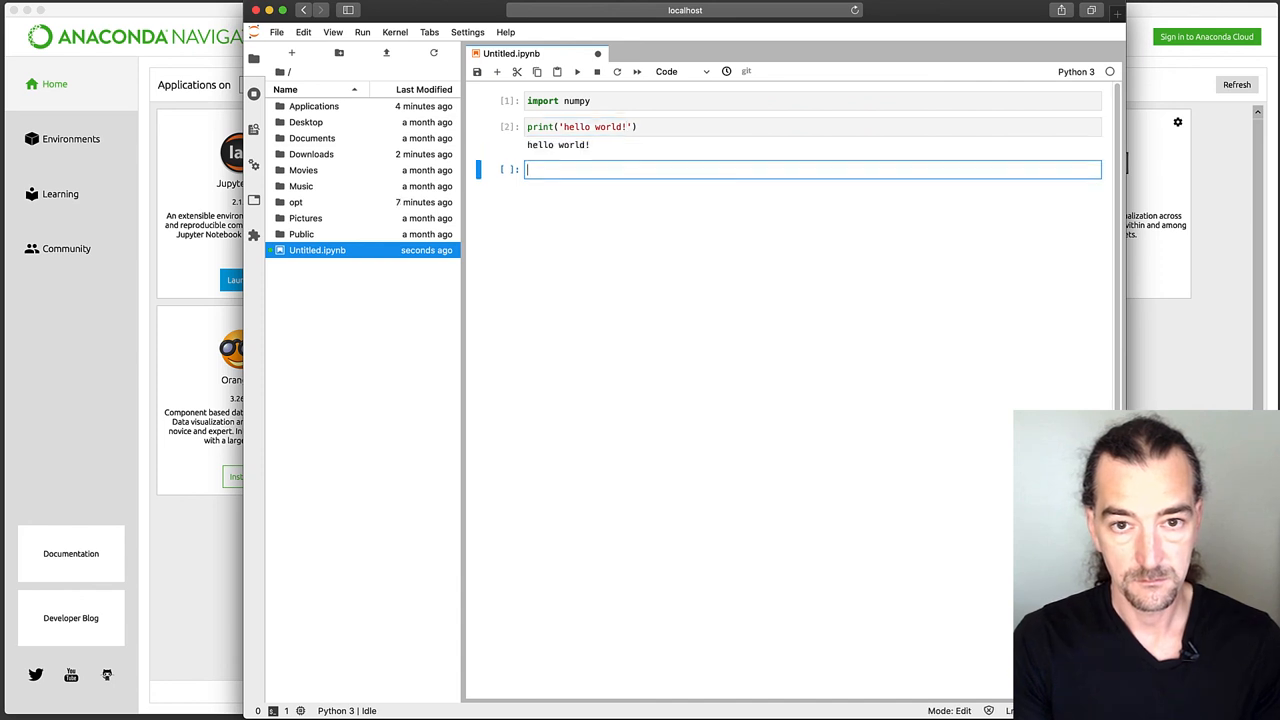
mouse_move(596, 144)
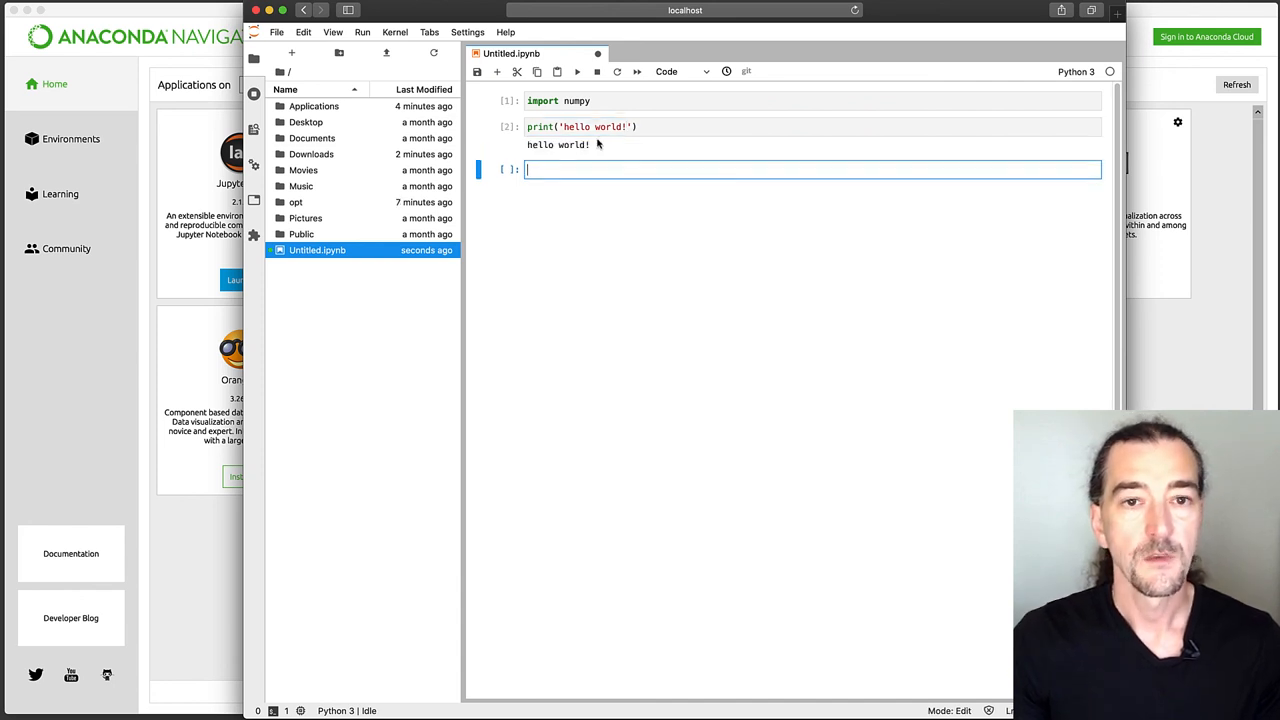
mouse_move(678, 114)
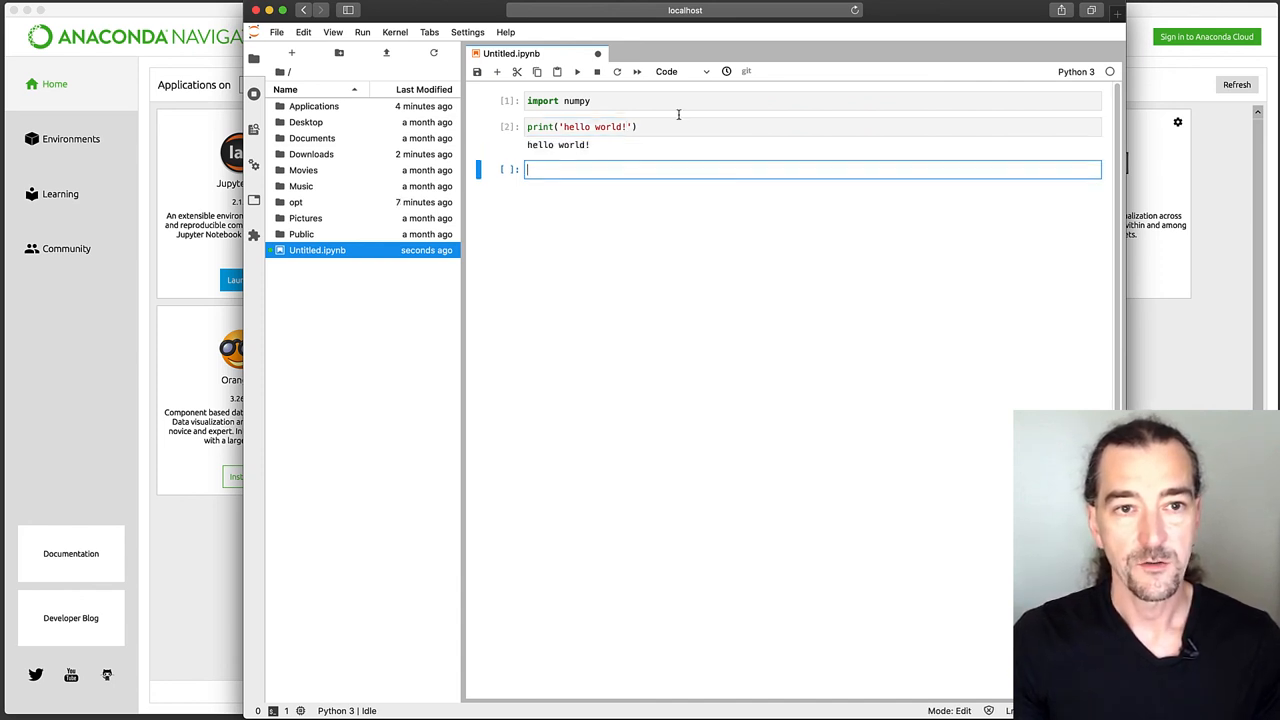